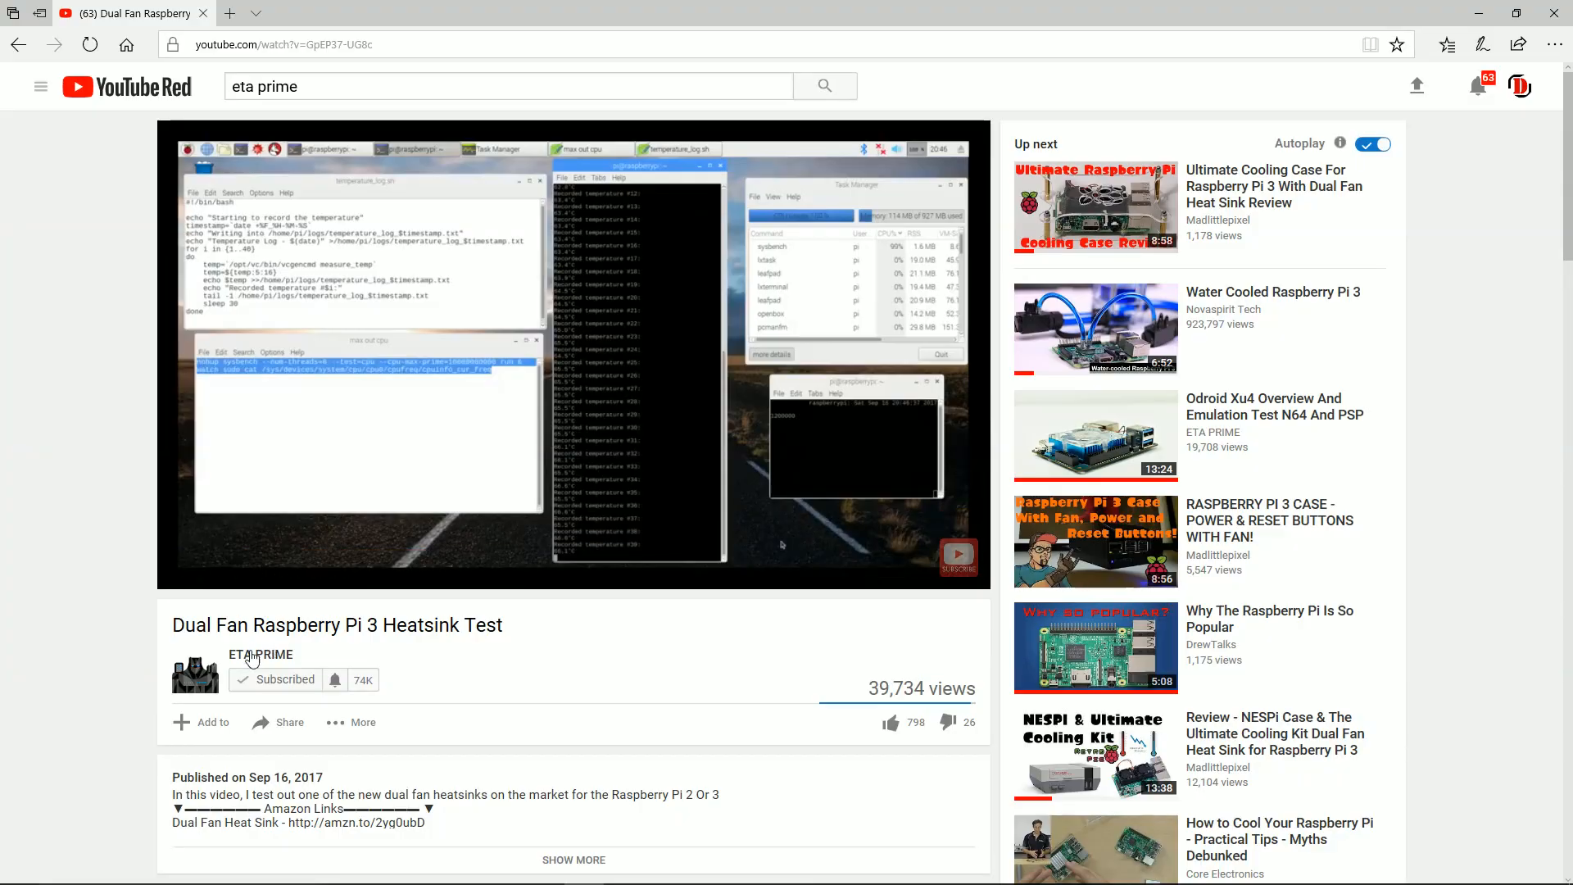
{"action": "mouse_move", "coordinate": [502, 652]}
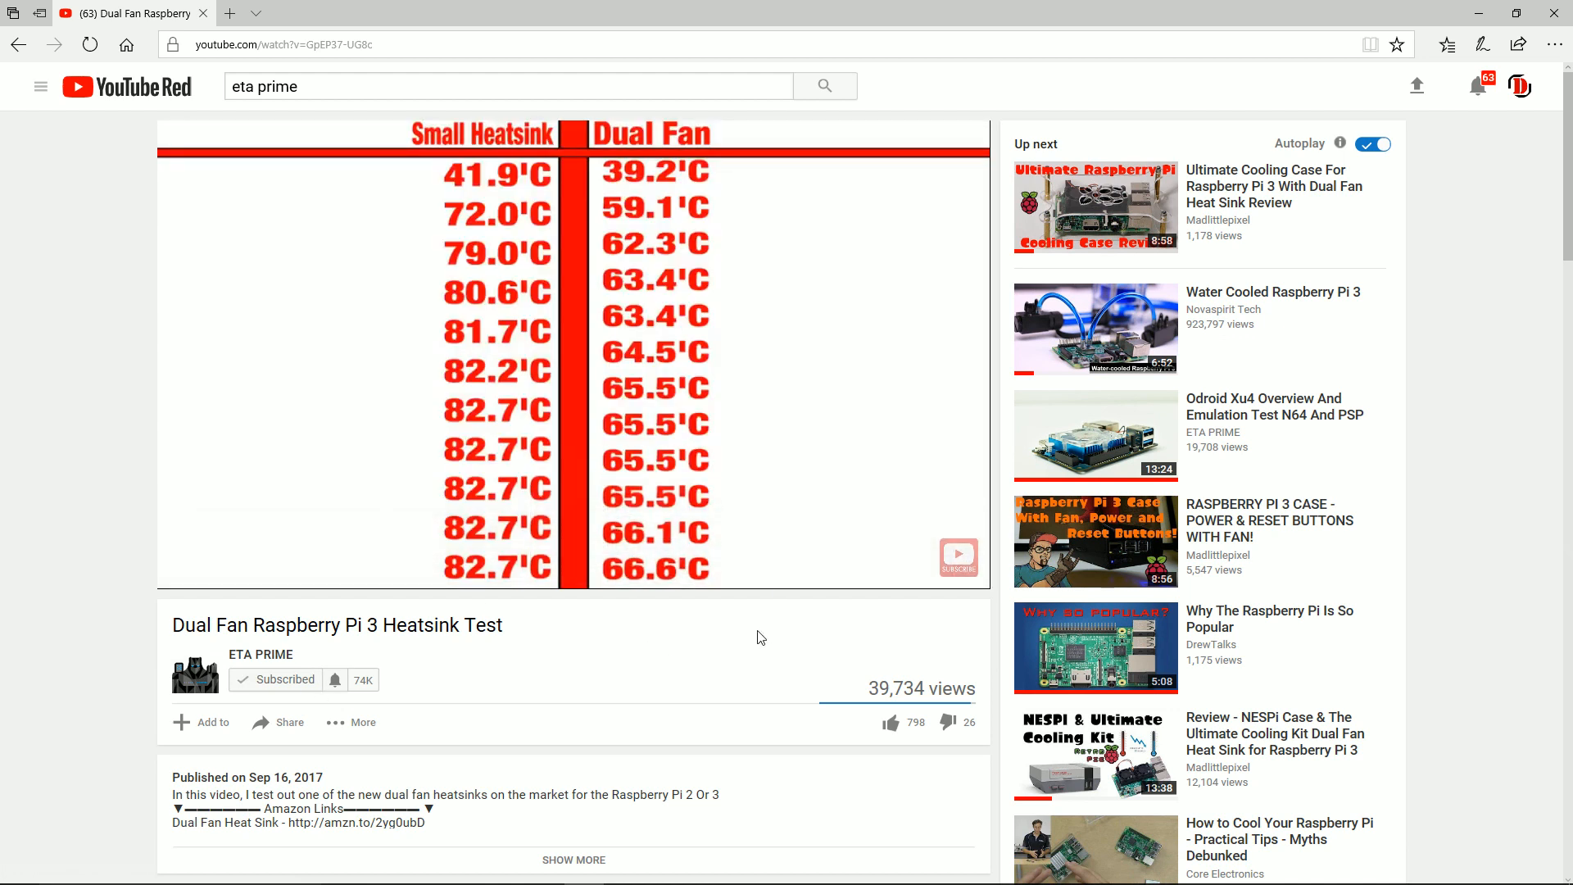
{"action": "mouse_move", "coordinate": [497, 214]}
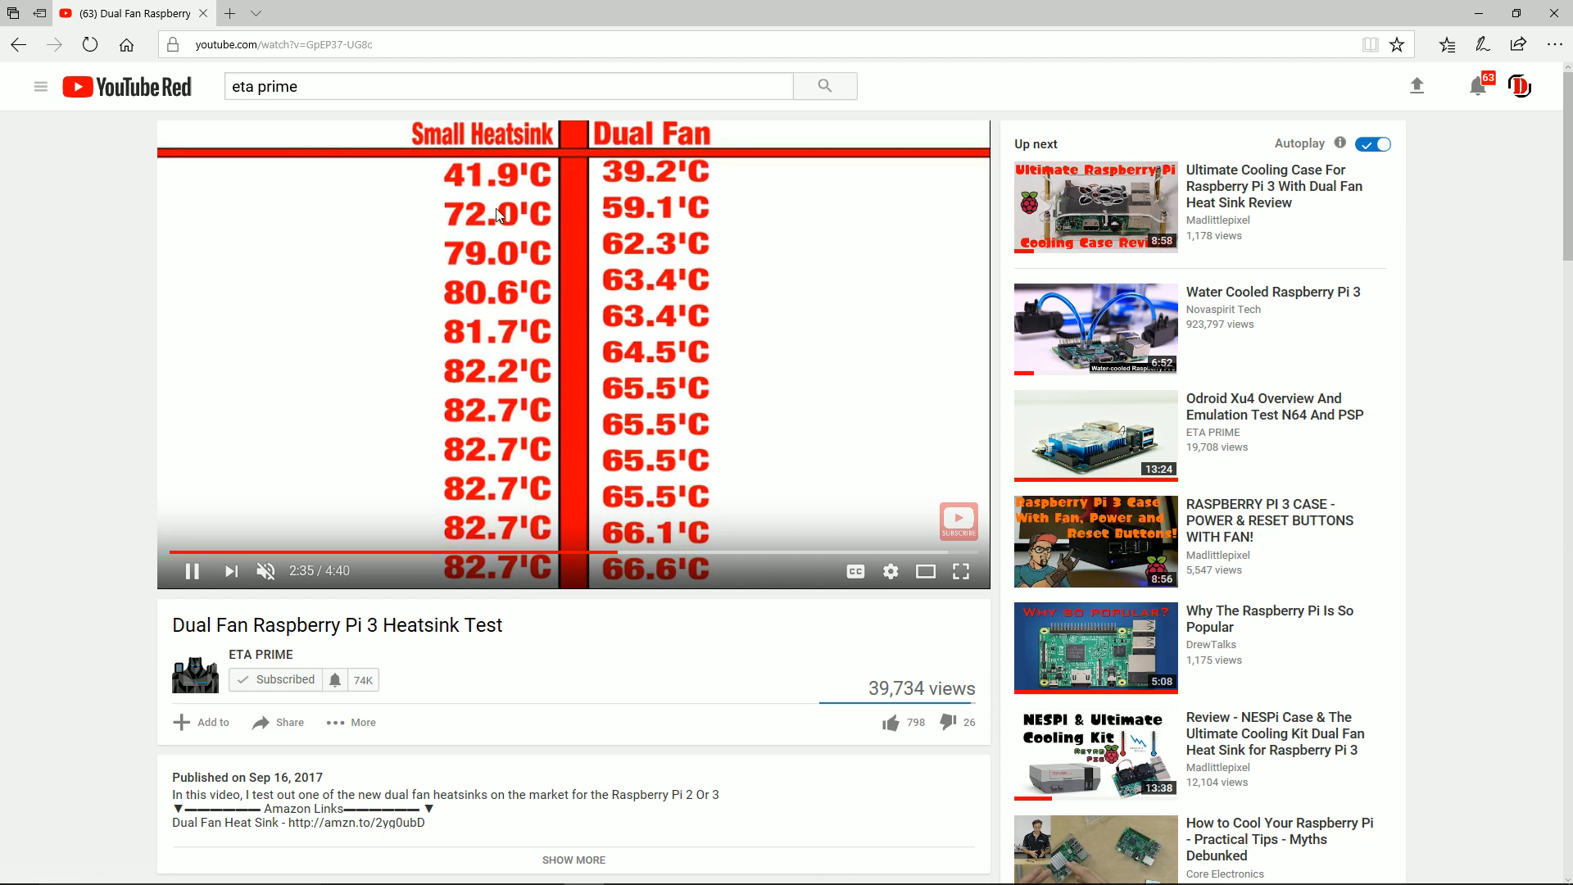
{"action": "mouse_move", "coordinate": [490, 222]}
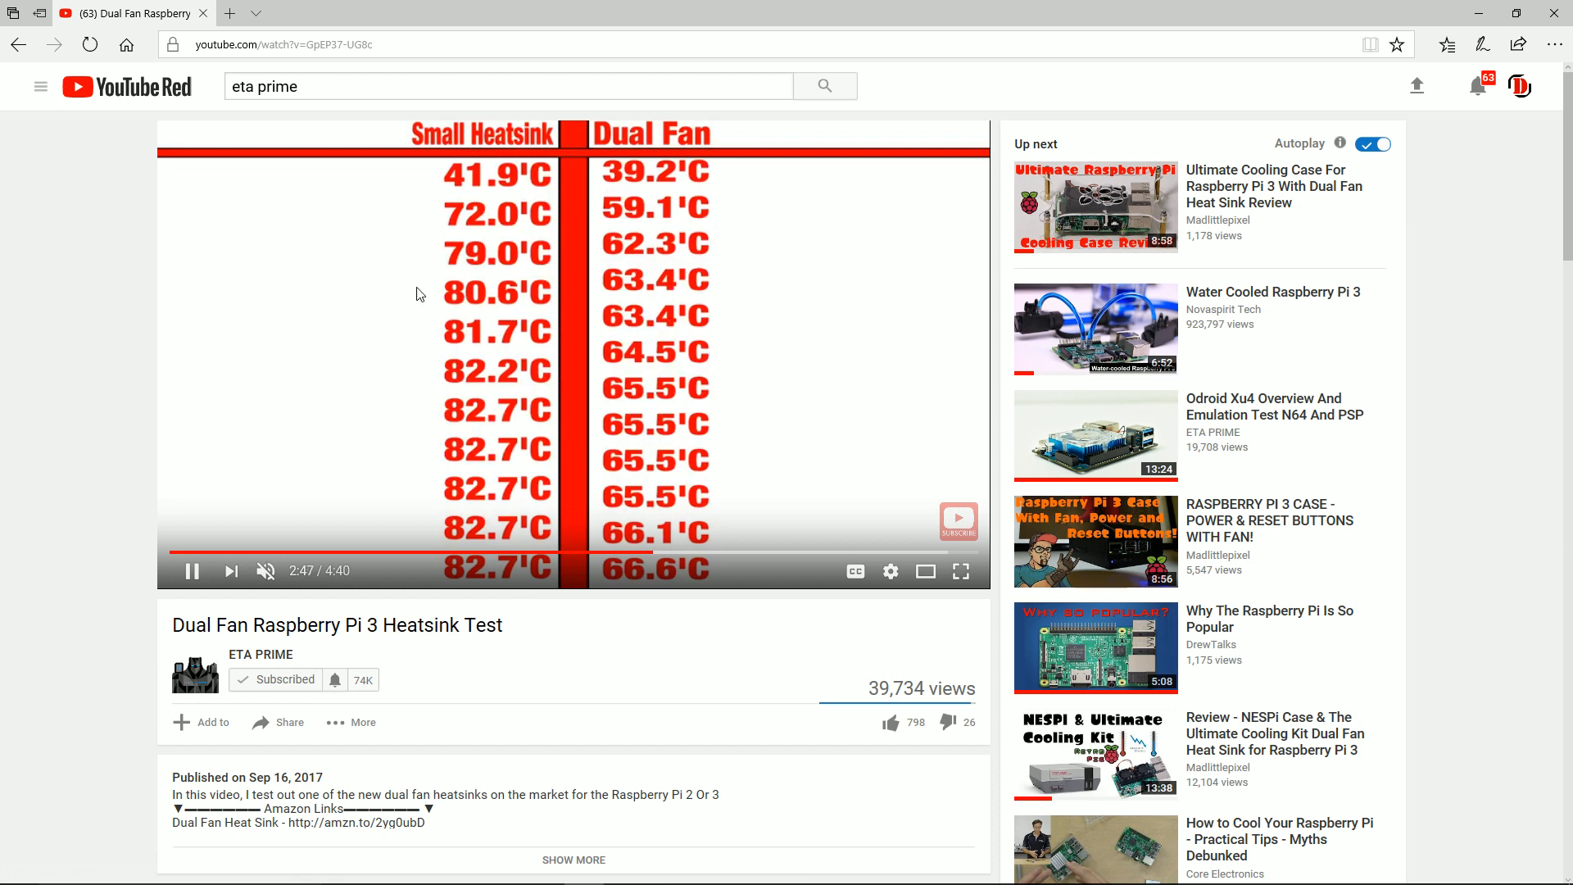
{"action": "mouse_move", "coordinate": [595, 363]}
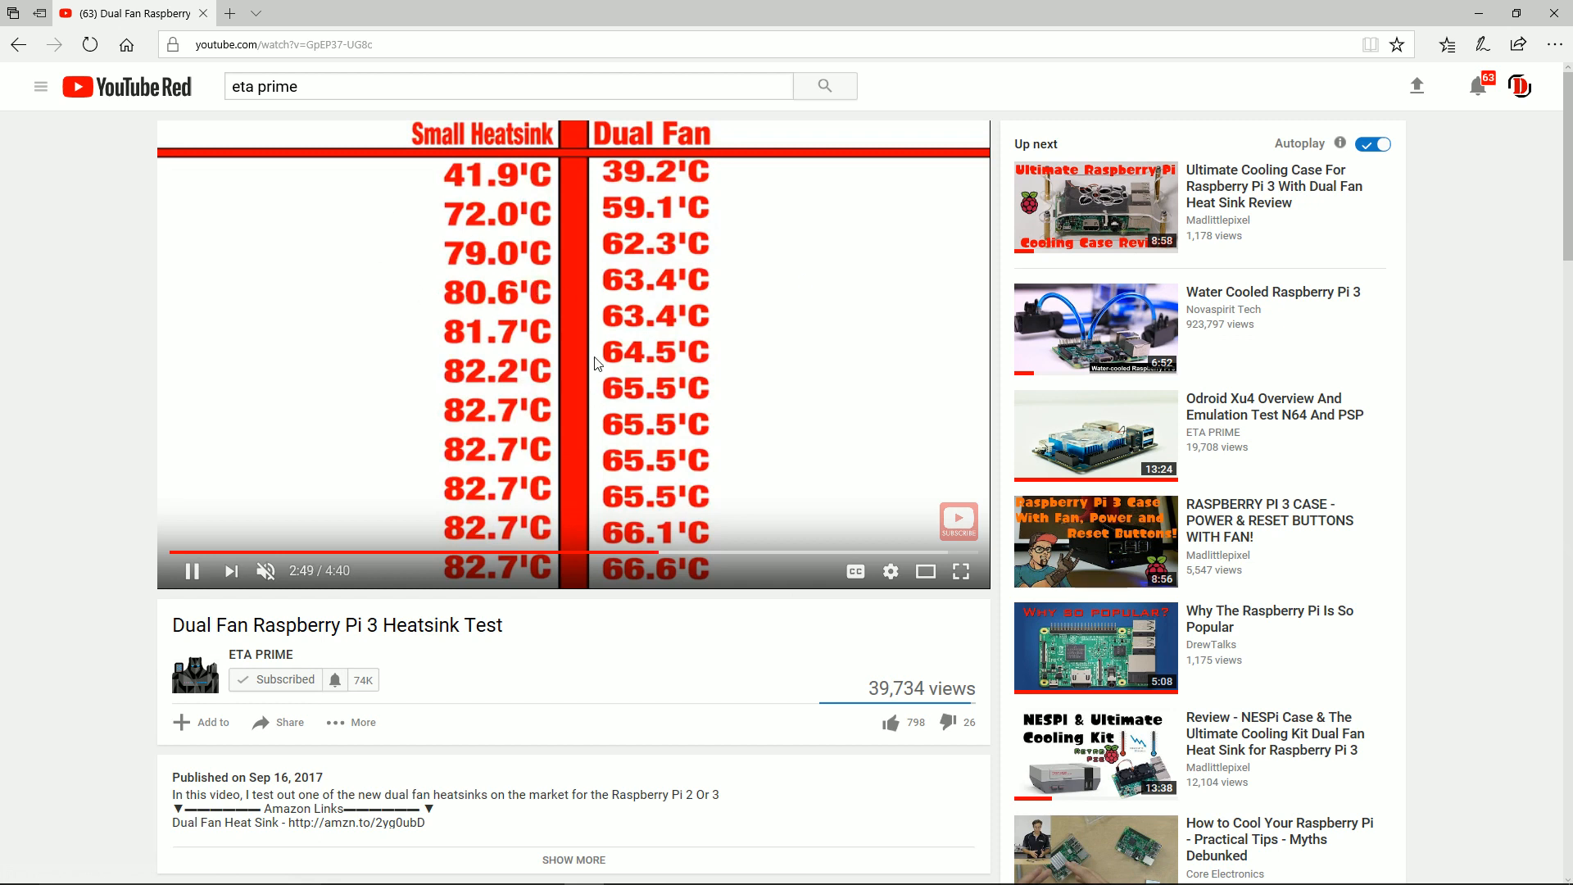
{"action": "mouse_move", "coordinate": [766, 553]}
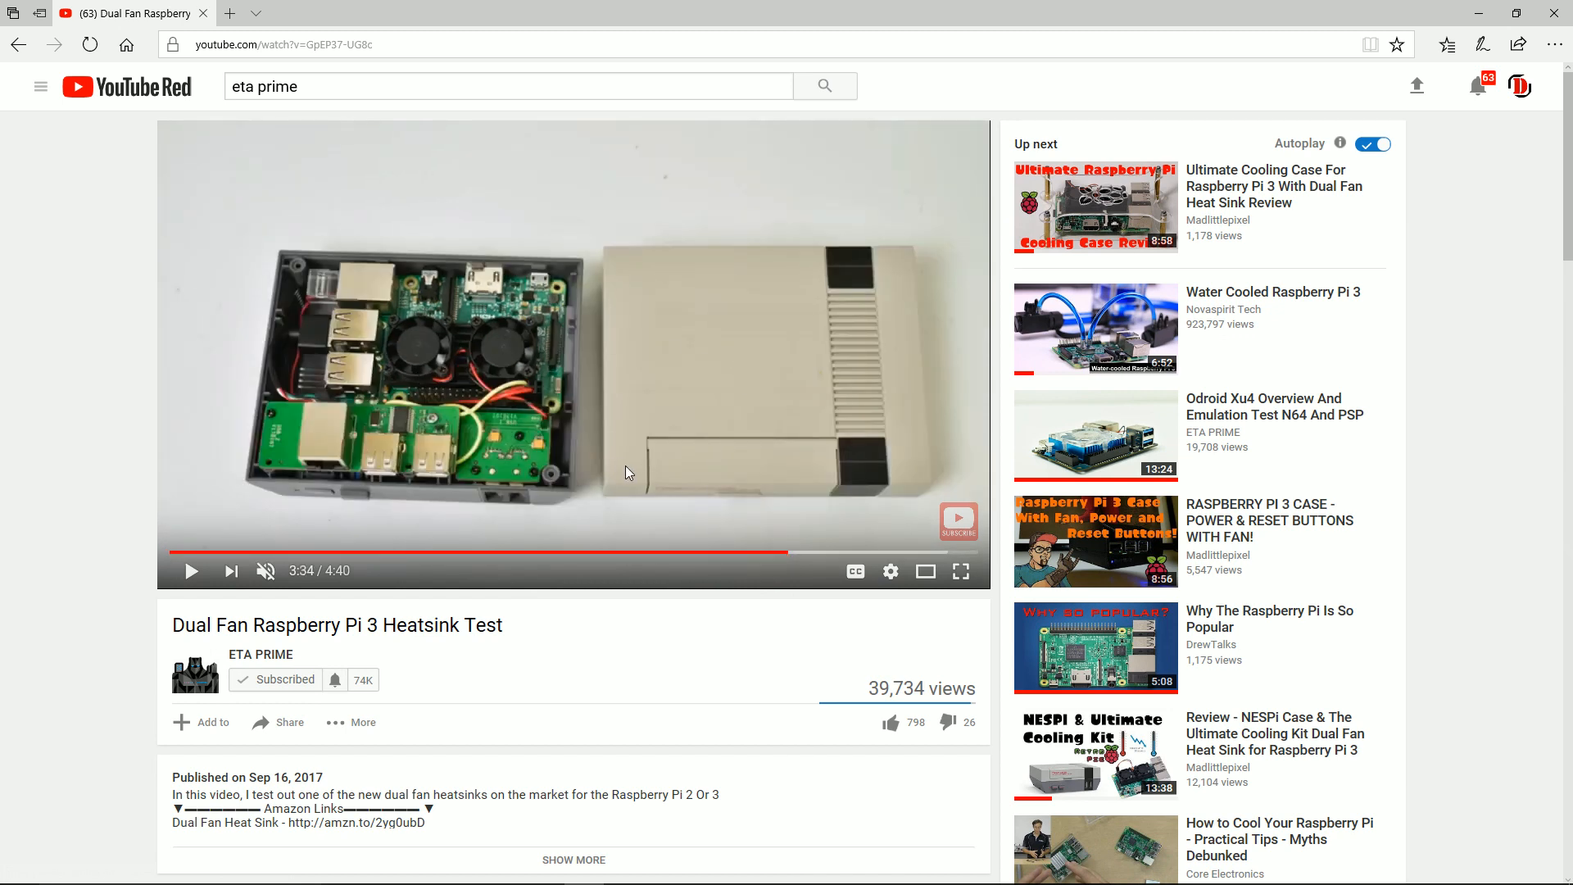
{"action": "mouse_move", "coordinate": [863, 551]}
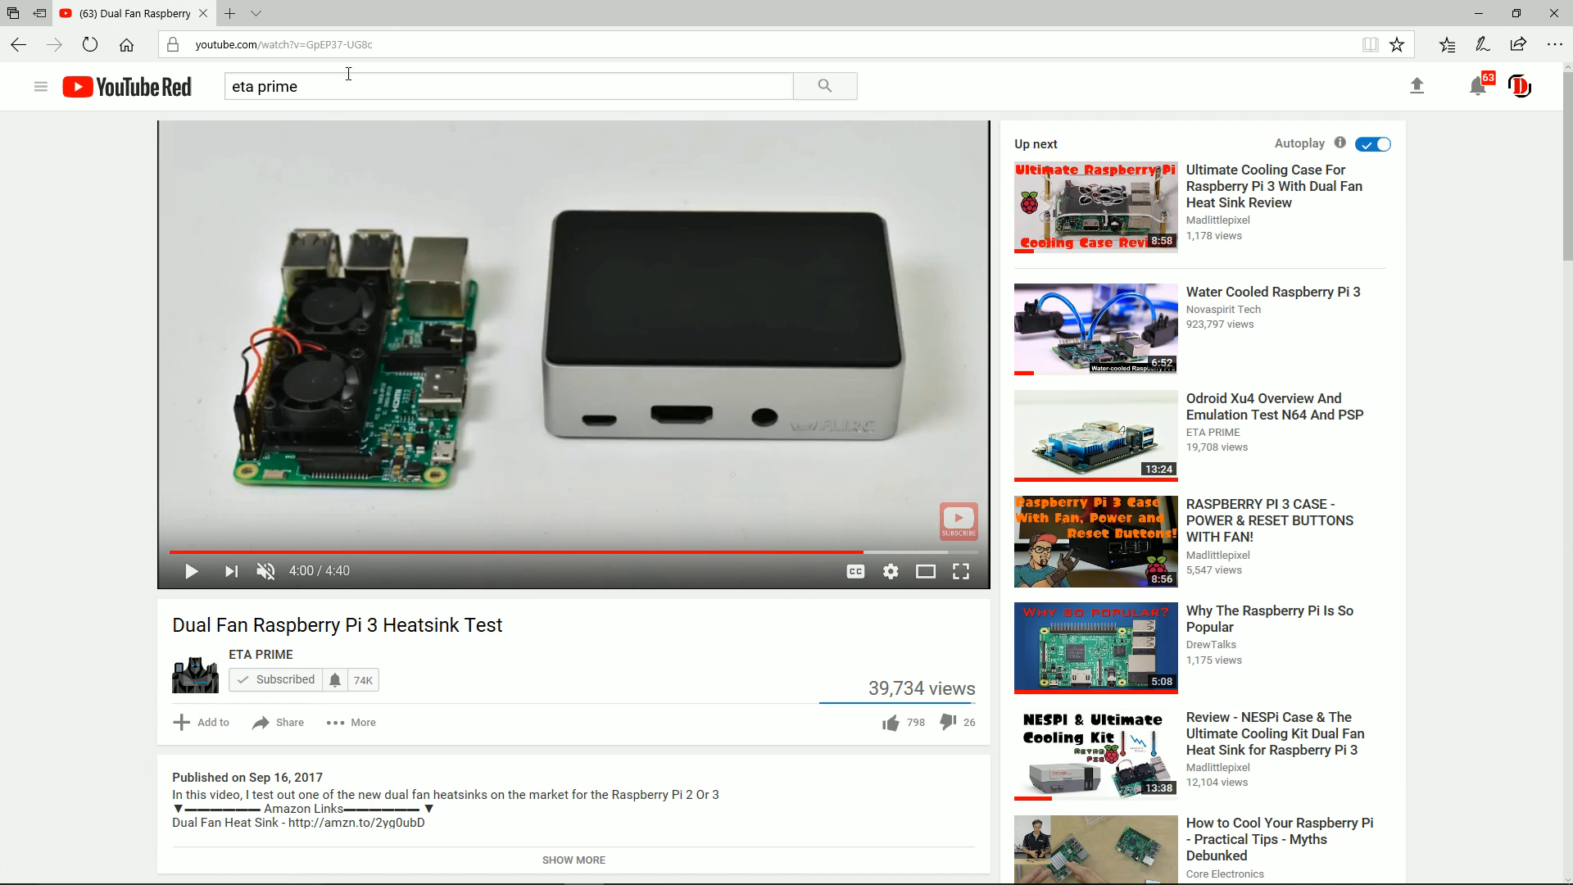
{"action": "mouse_move", "coordinate": [894, 553]}
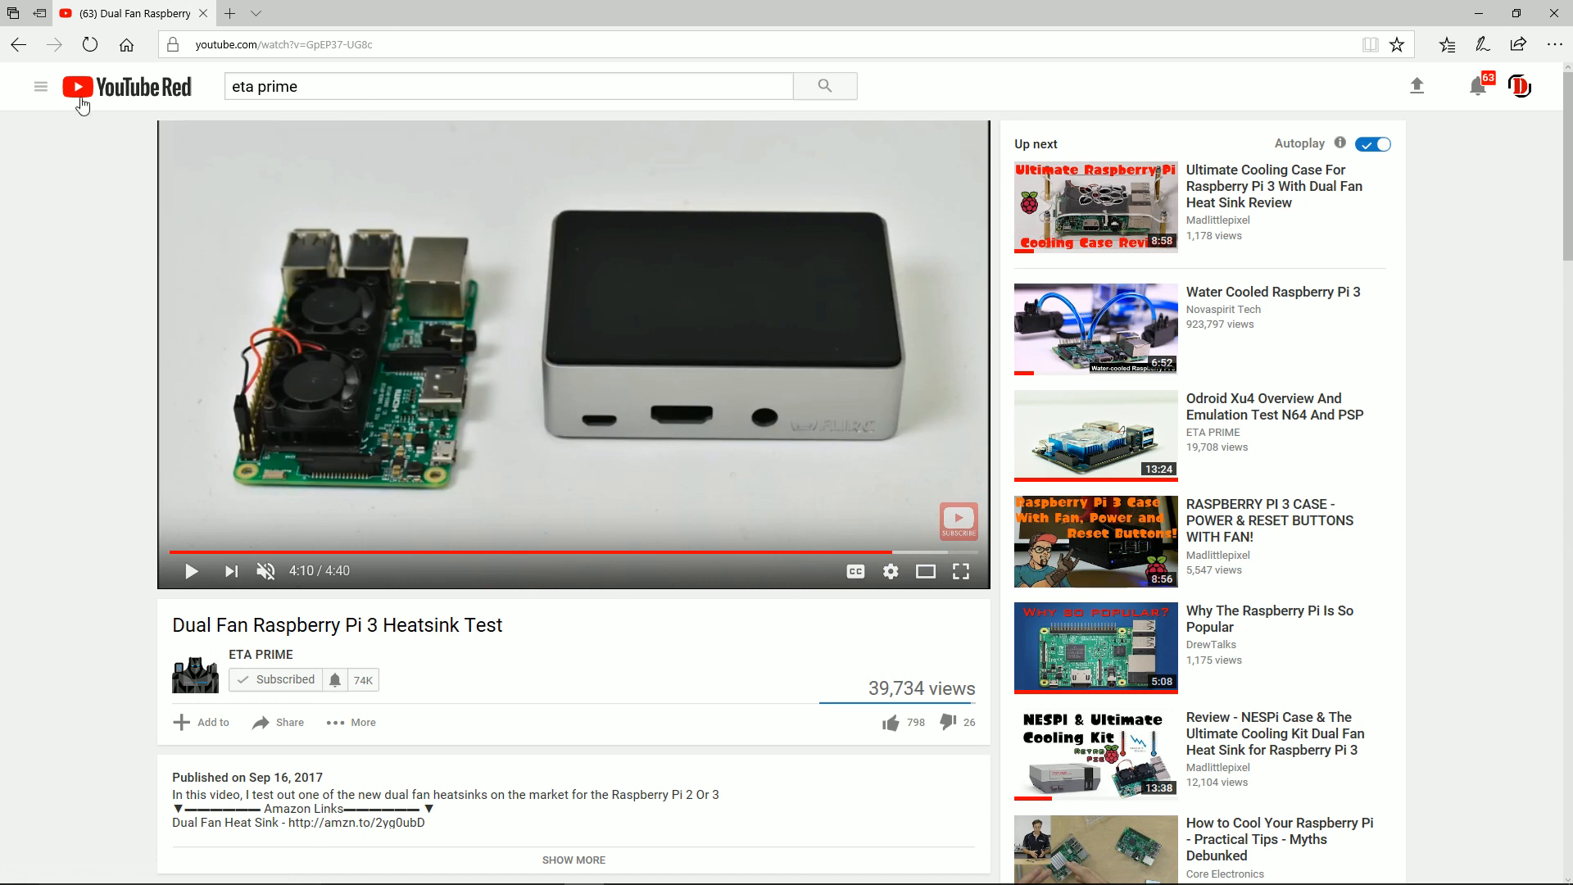
{"action": "mouse_move", "coordinate": [976, 203]}
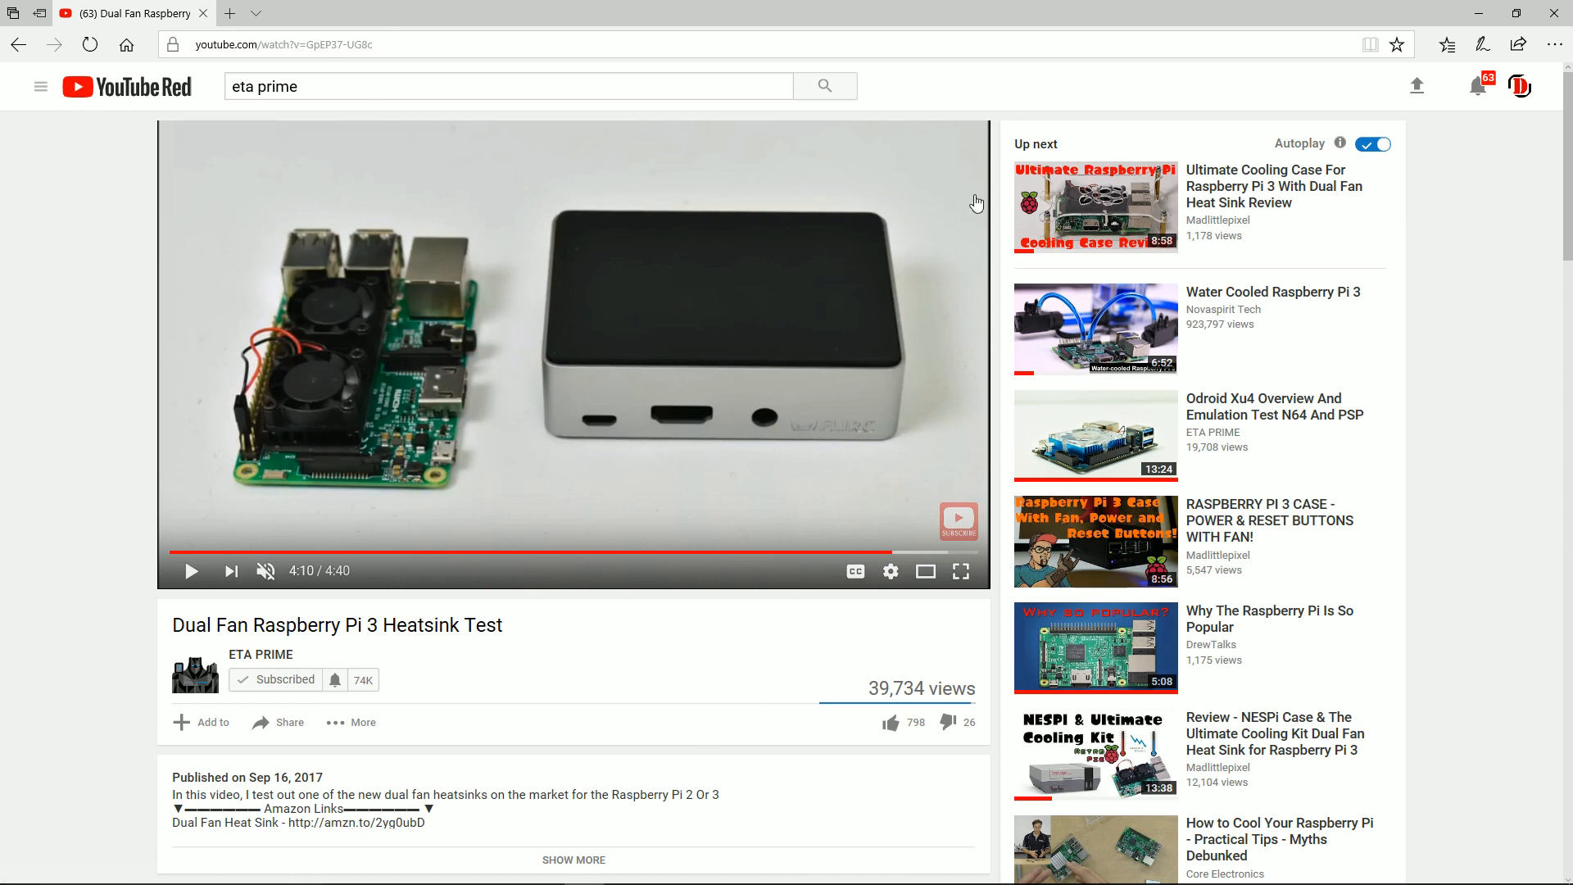